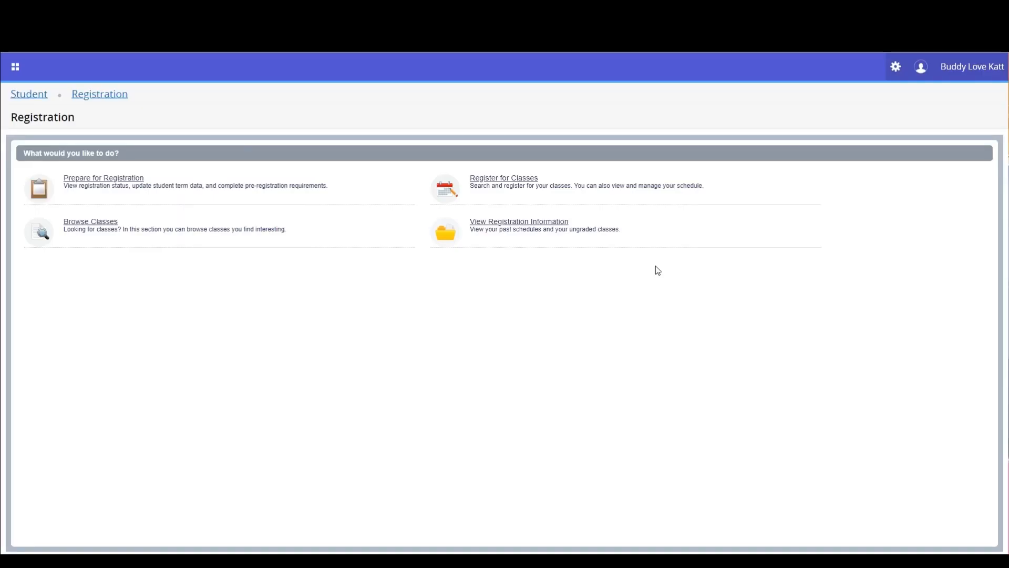
Choose Summer Term 2022-23 from Terms Open for Registration and continue into Register for Classes
click(504, 178)
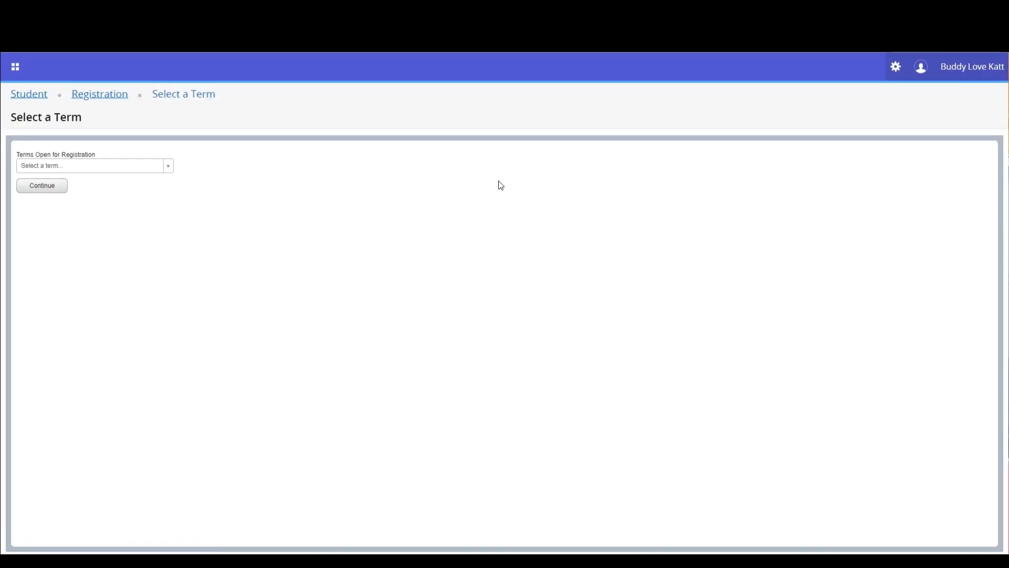
click(93, 165)
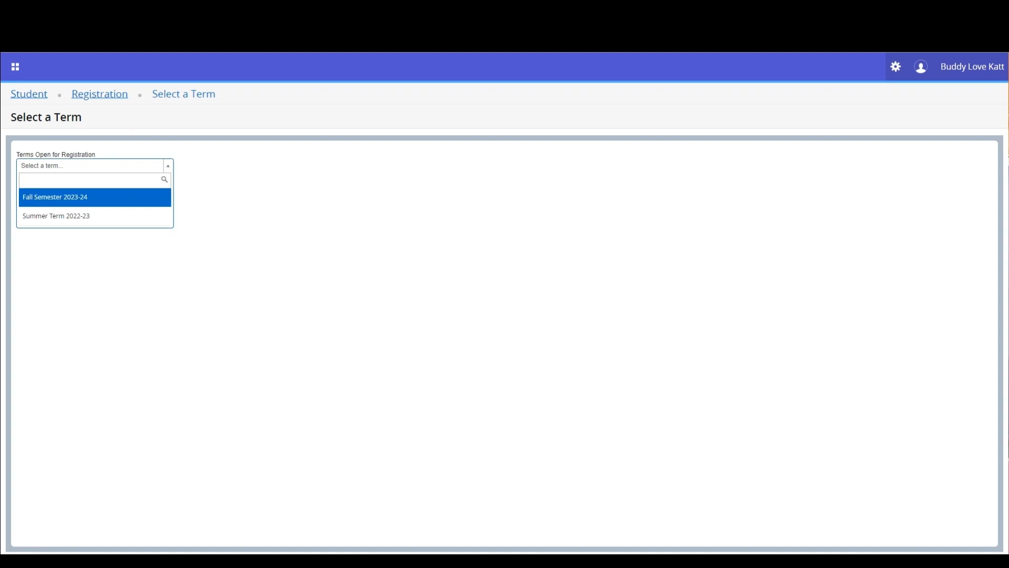
click(55, 216)
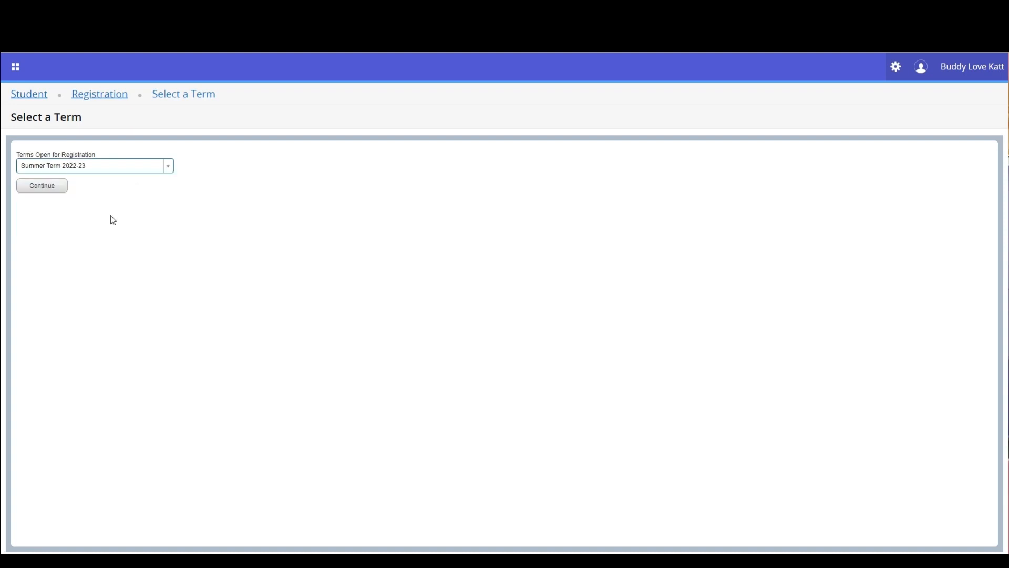
click(41, 193)
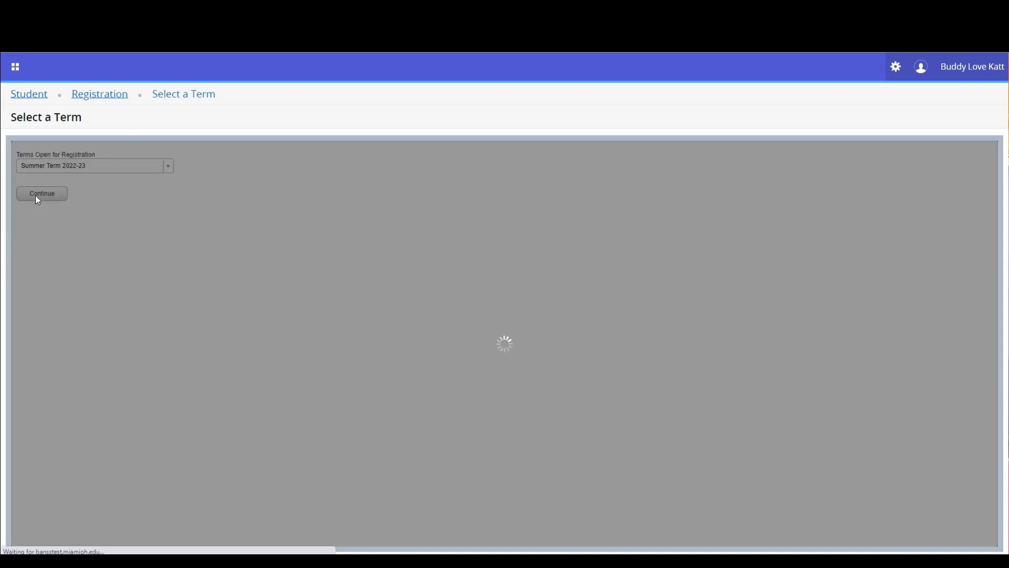
Bring up the Action choices for the registered Introduction to Linguistics lecture in the Summary
click(41, 193)
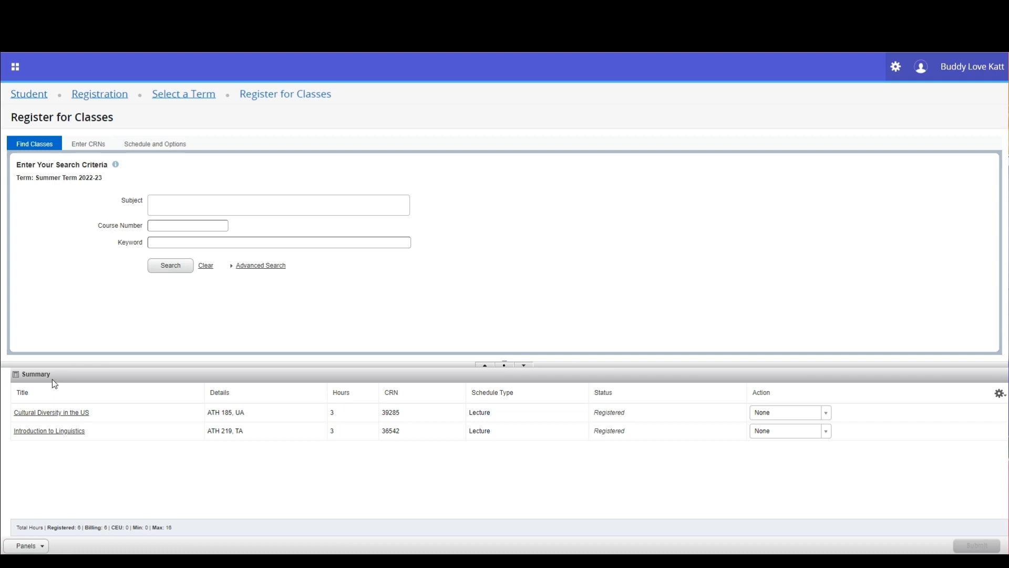
mouse_move(223, 481)
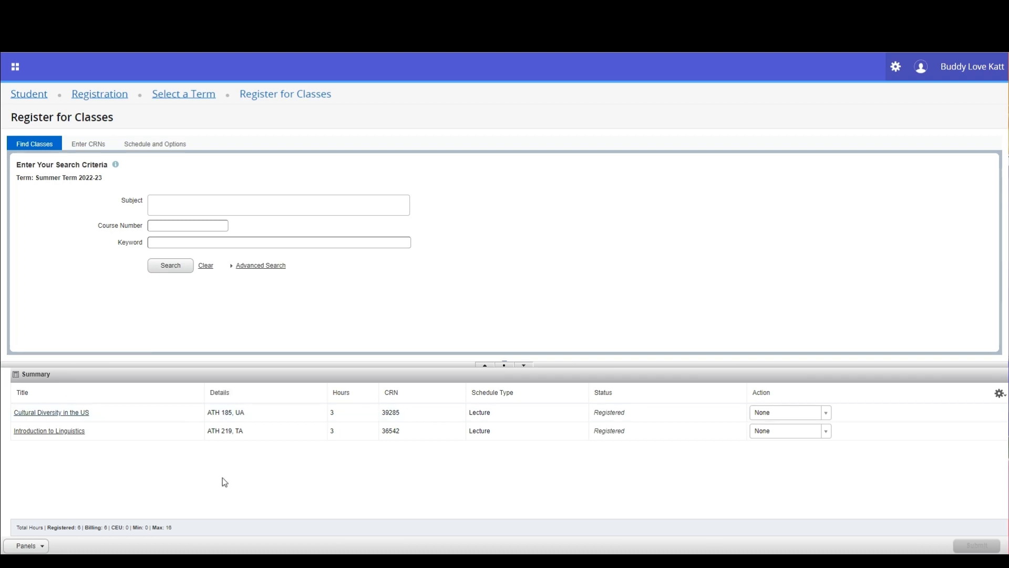
mouse_move(671, 444)
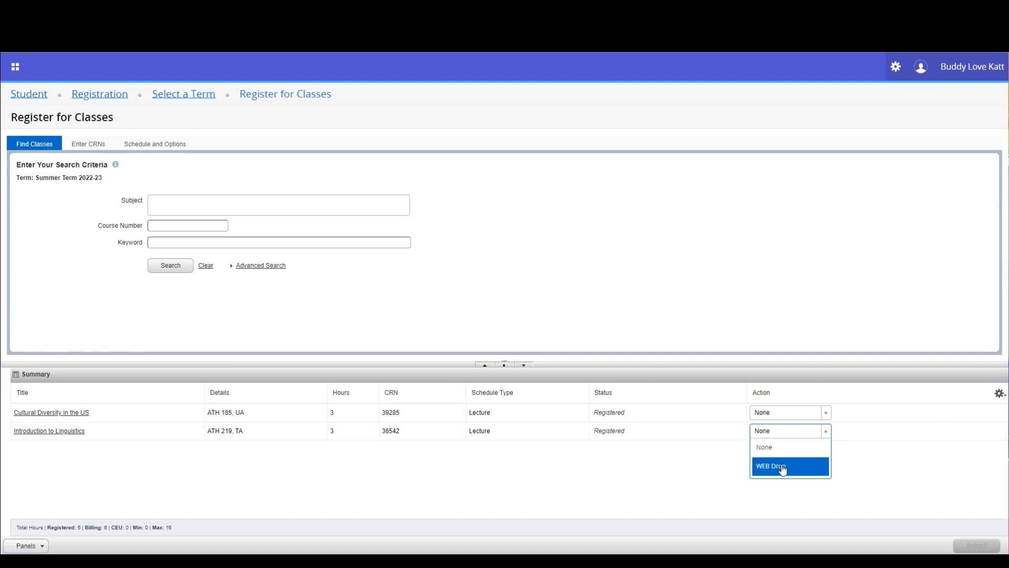
Set Introduction to Linguistics to WEB Drop and submit the registration change
click(769, 466)
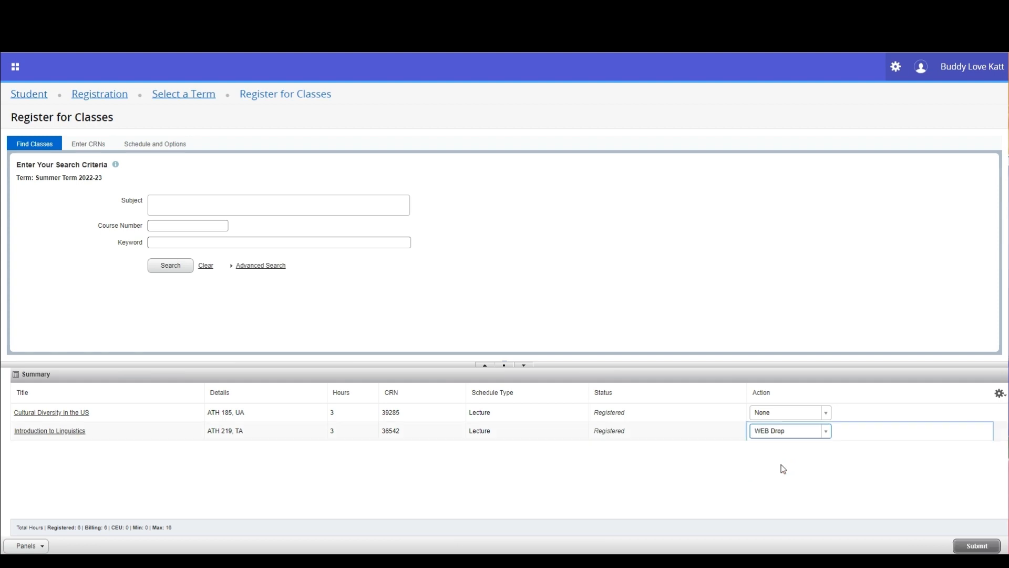
mouse_move(781, 467)
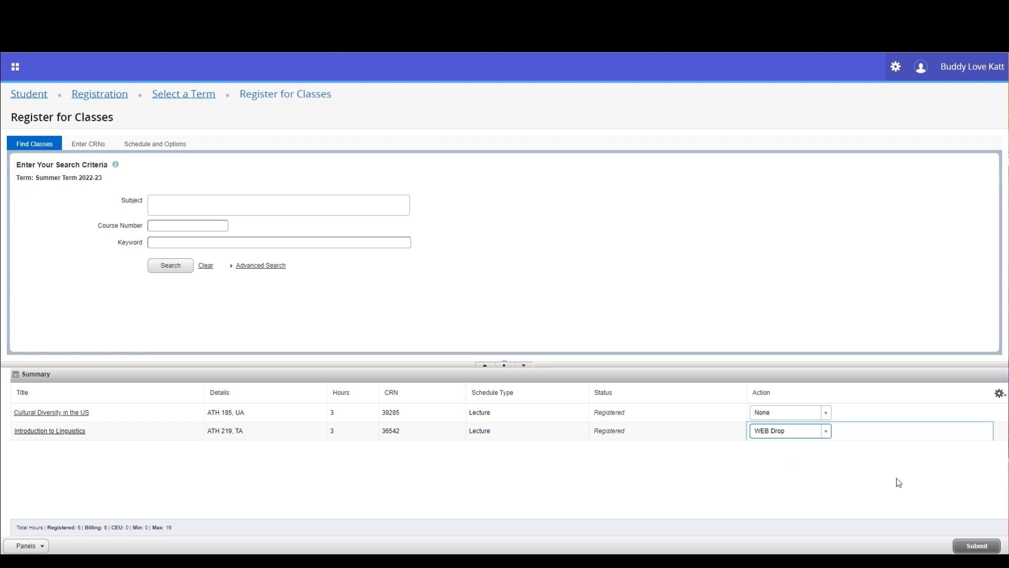
mouse_move(950, 509)
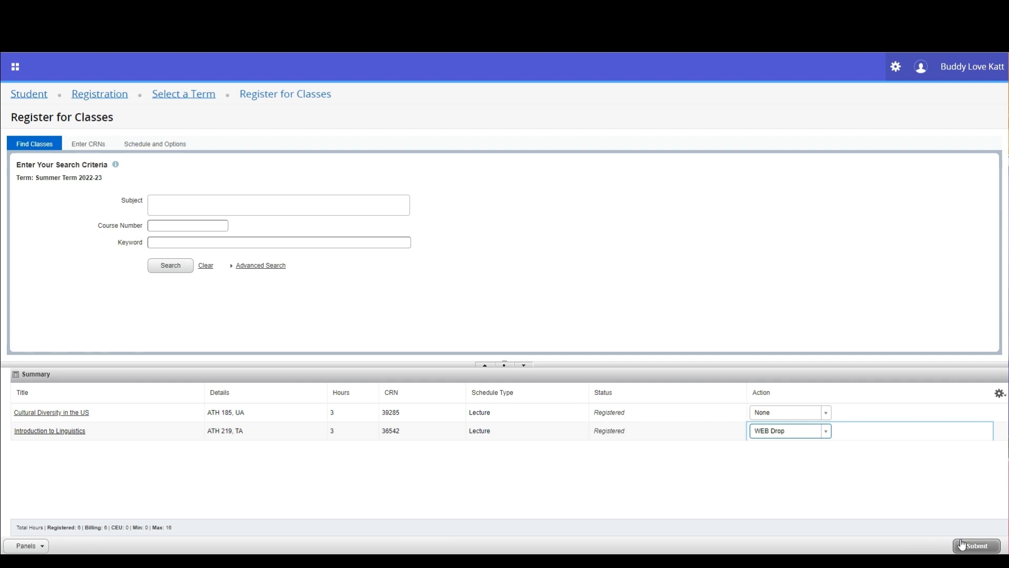
click(975, 546)
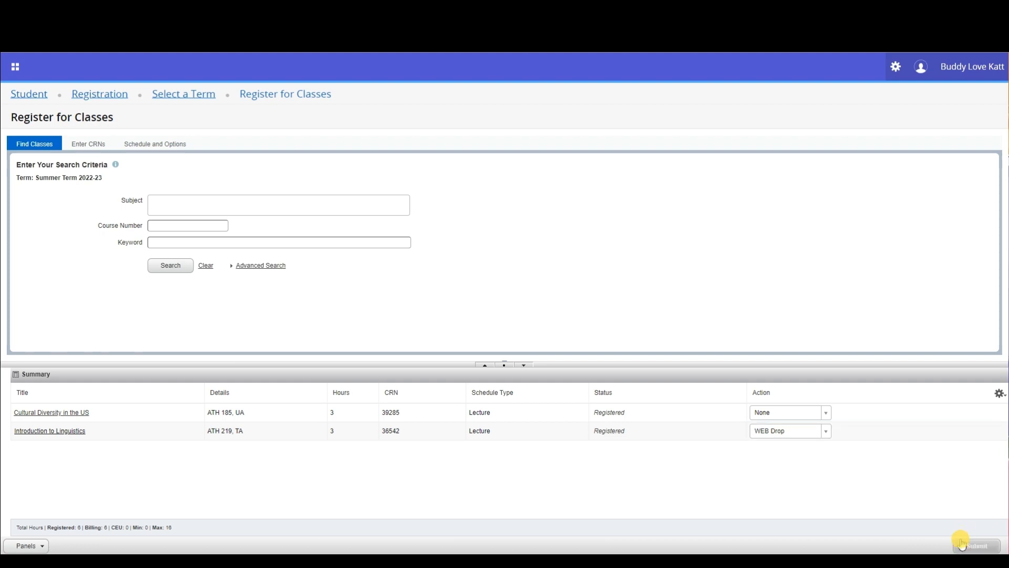
click(973, 546)
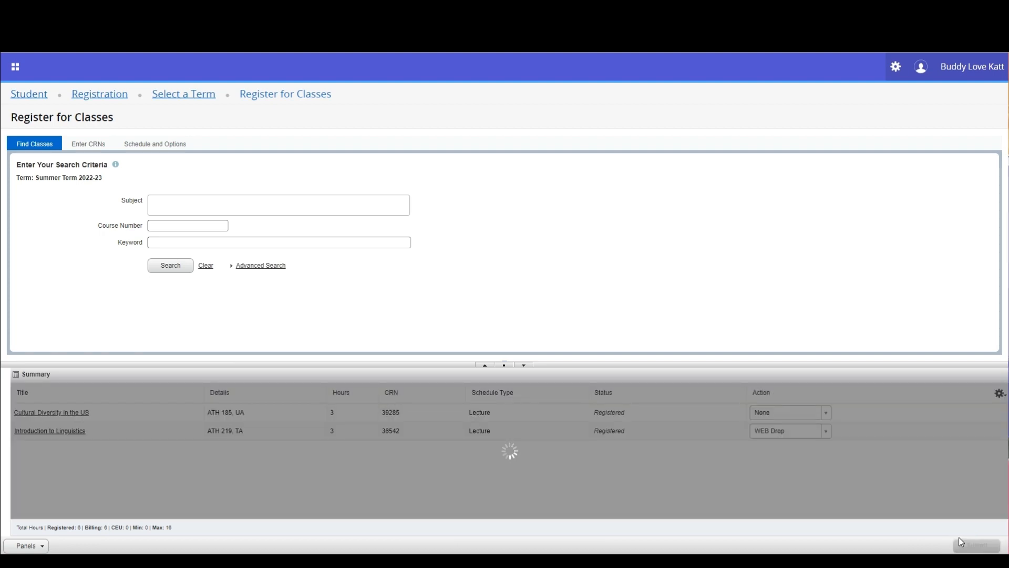
Confirm Save Successful with Introduction to Linguistics shown Deleted and 3 registered hours left
click(975, 546)
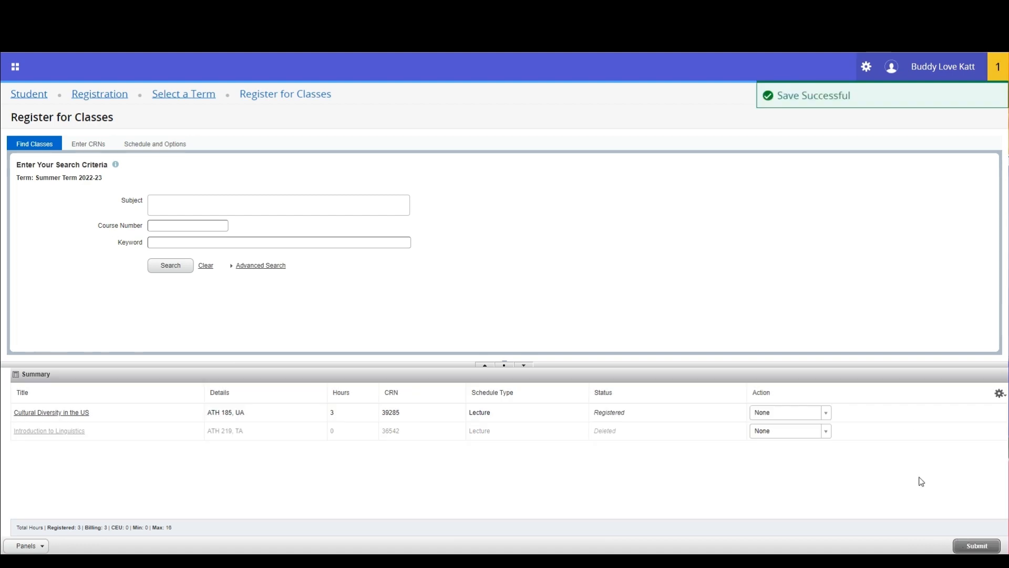
mouse_move(807, 107)
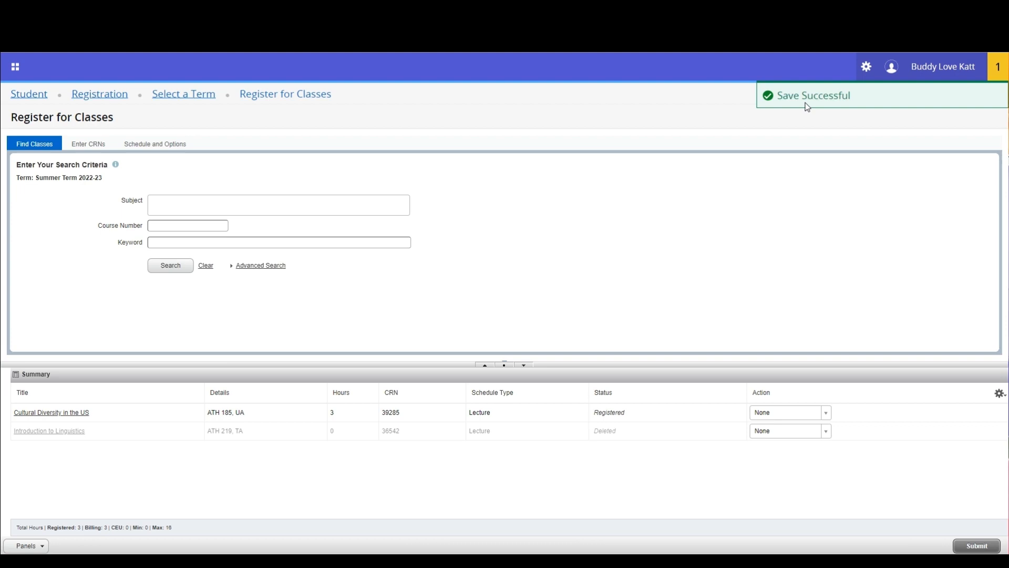
mouse_move(813, 96)
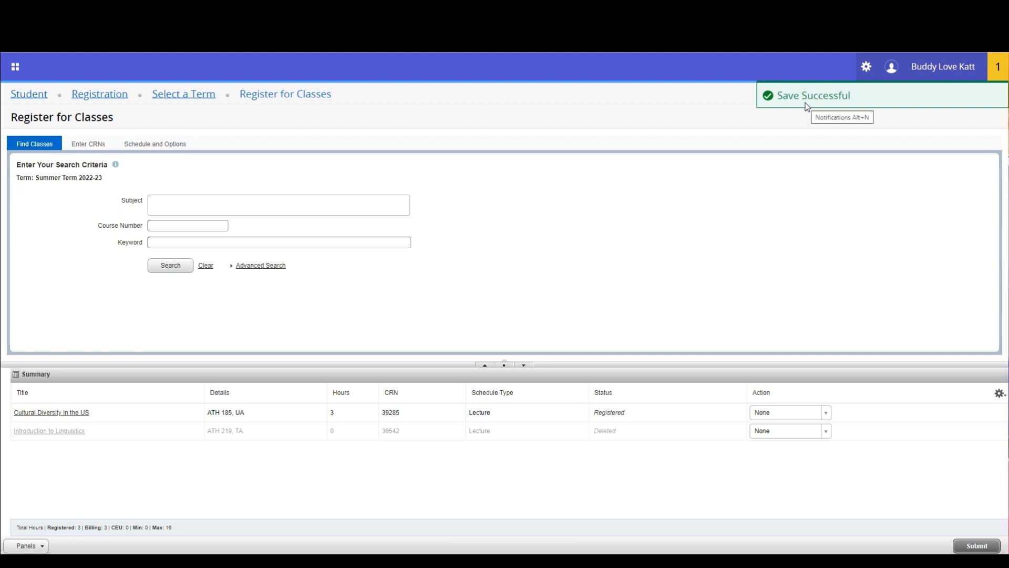
mouse_move(711, 385)
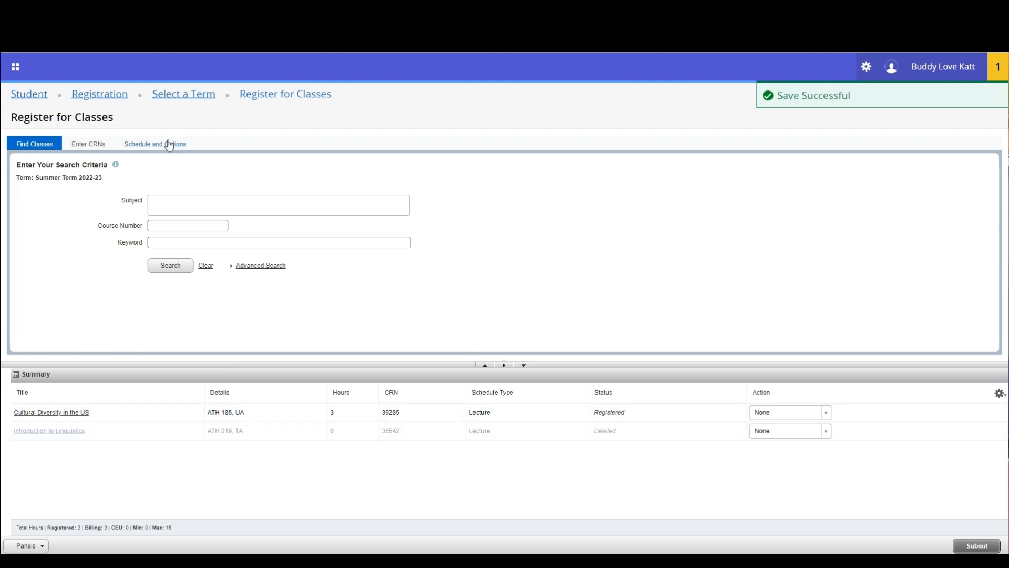
Review Schedule and Options showing only Cultural Diversity in the US, then go to Find Classes
click(155, 144)
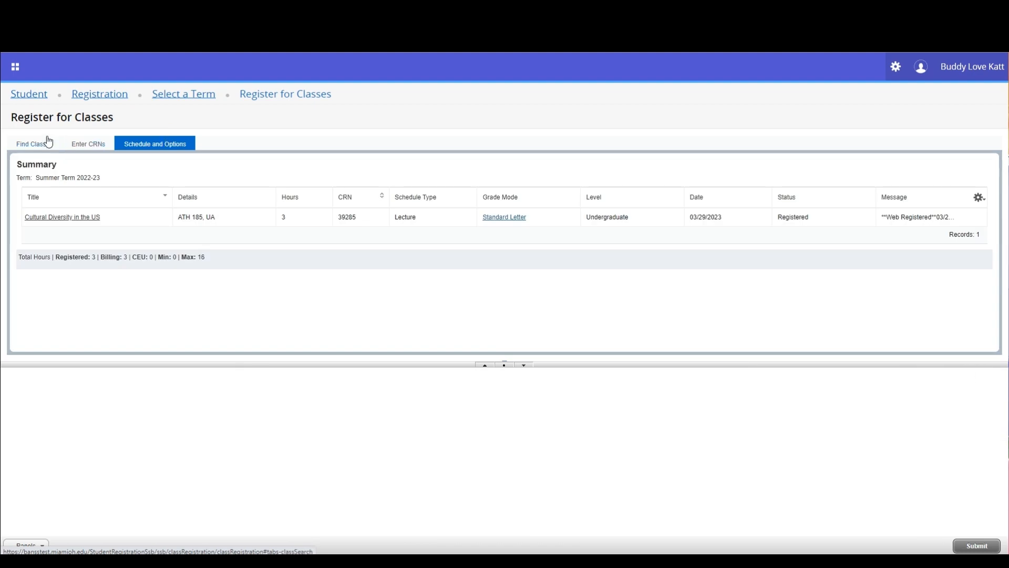
click(34, 144)
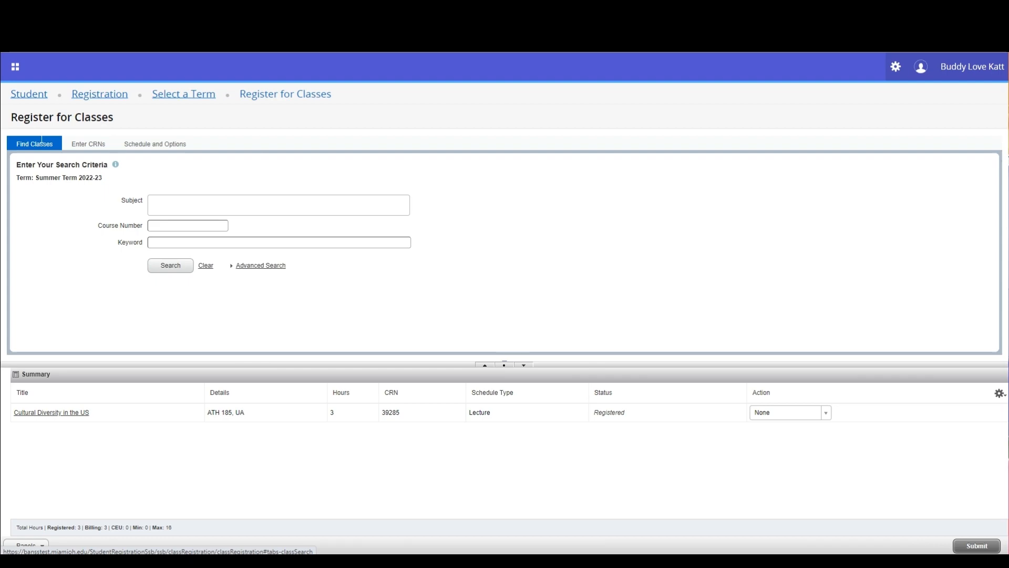